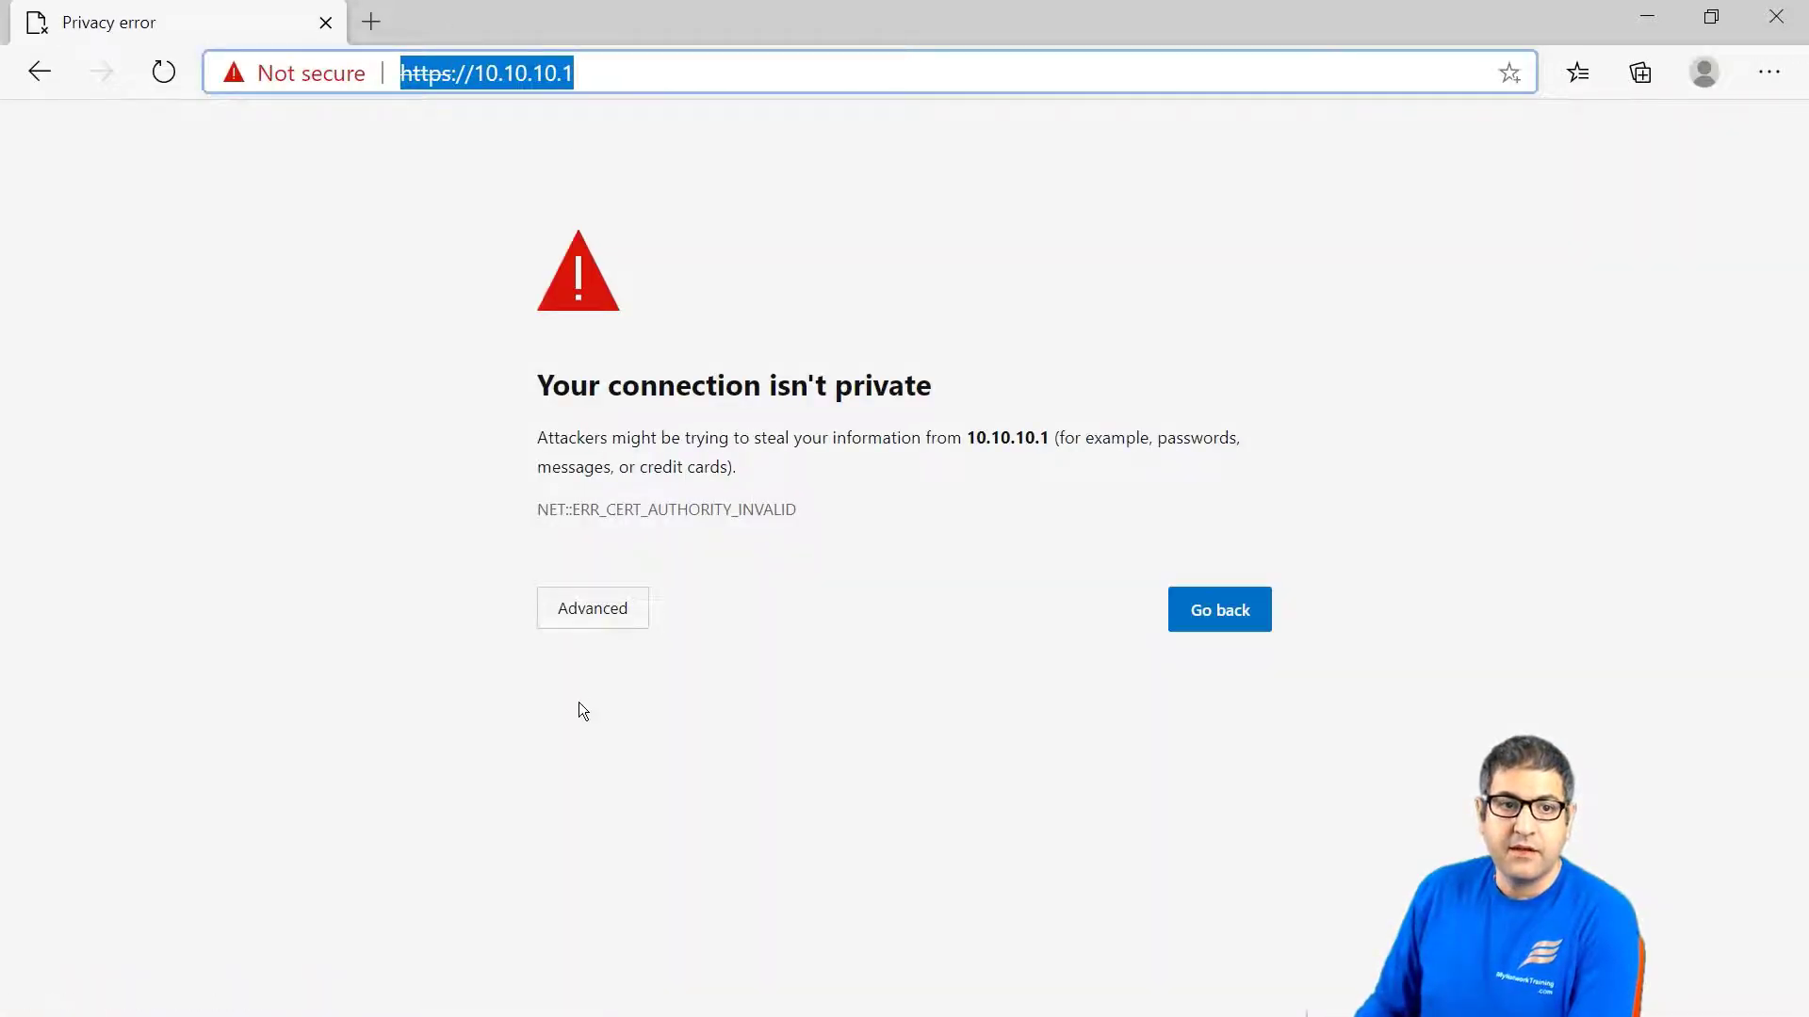
Bypass the certificate warning and continue to 10.10.10.1 anyway.
click(592, 607)
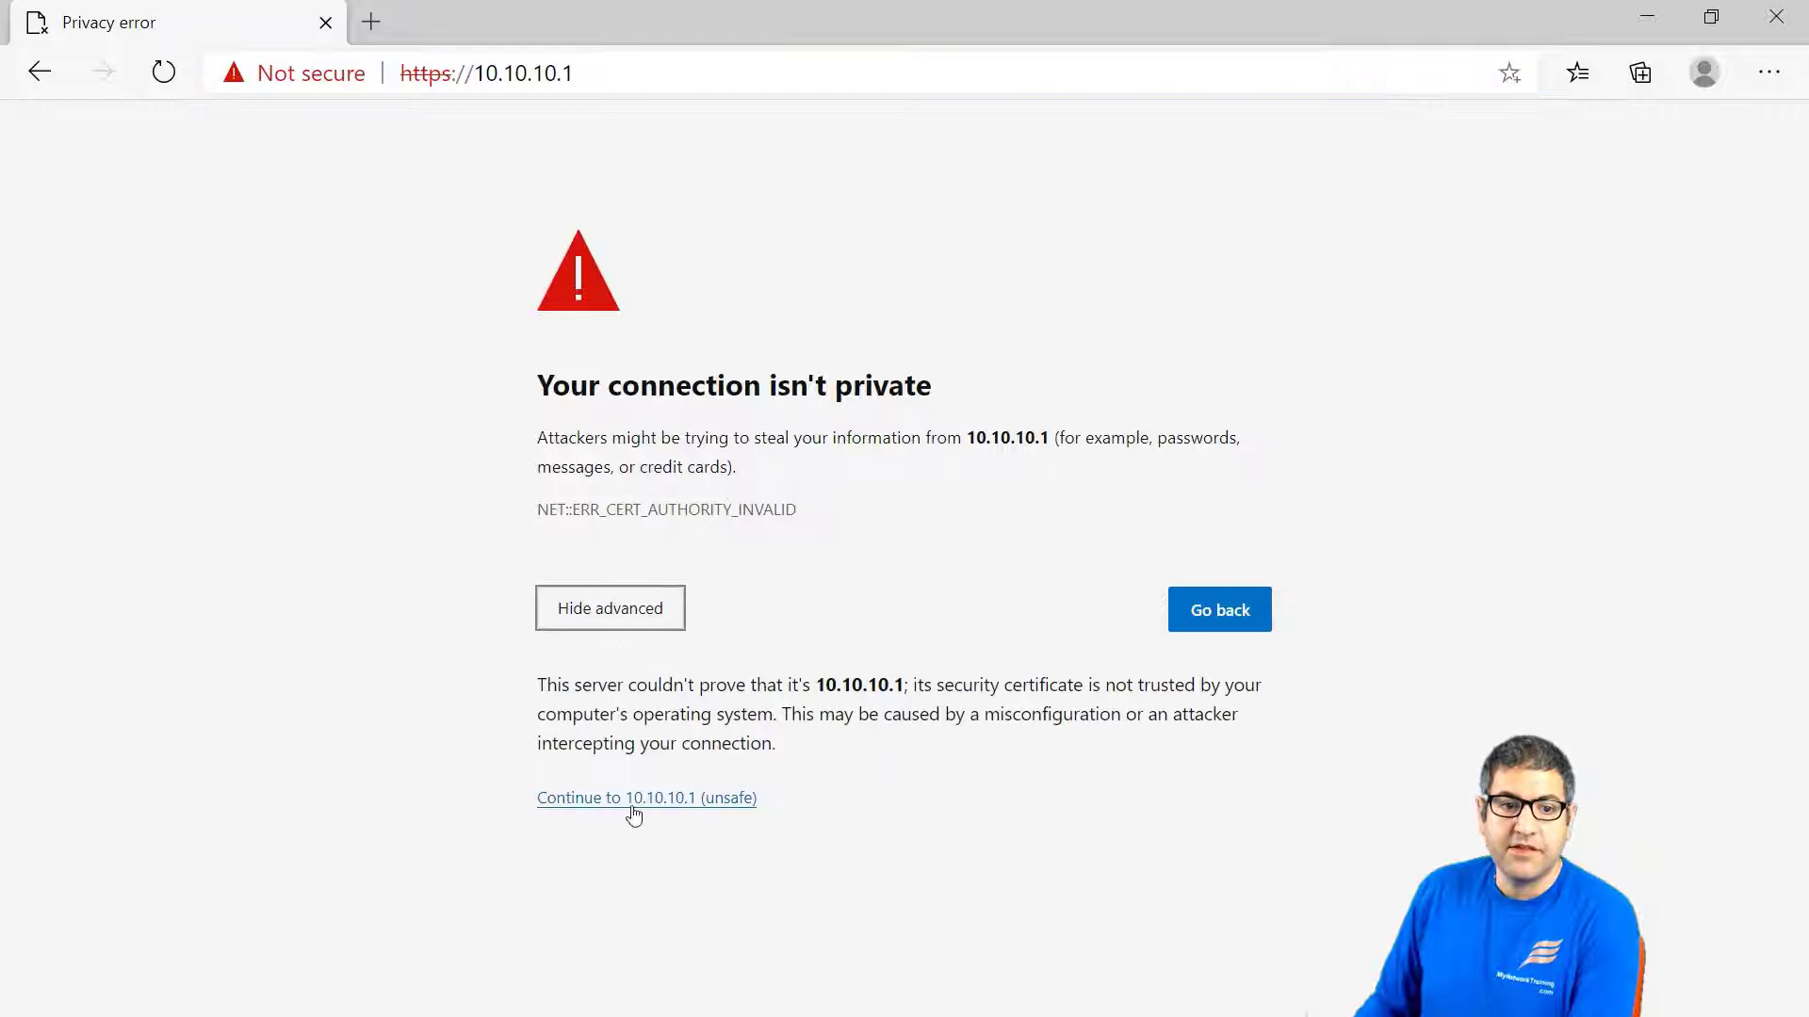
click(644, 797)
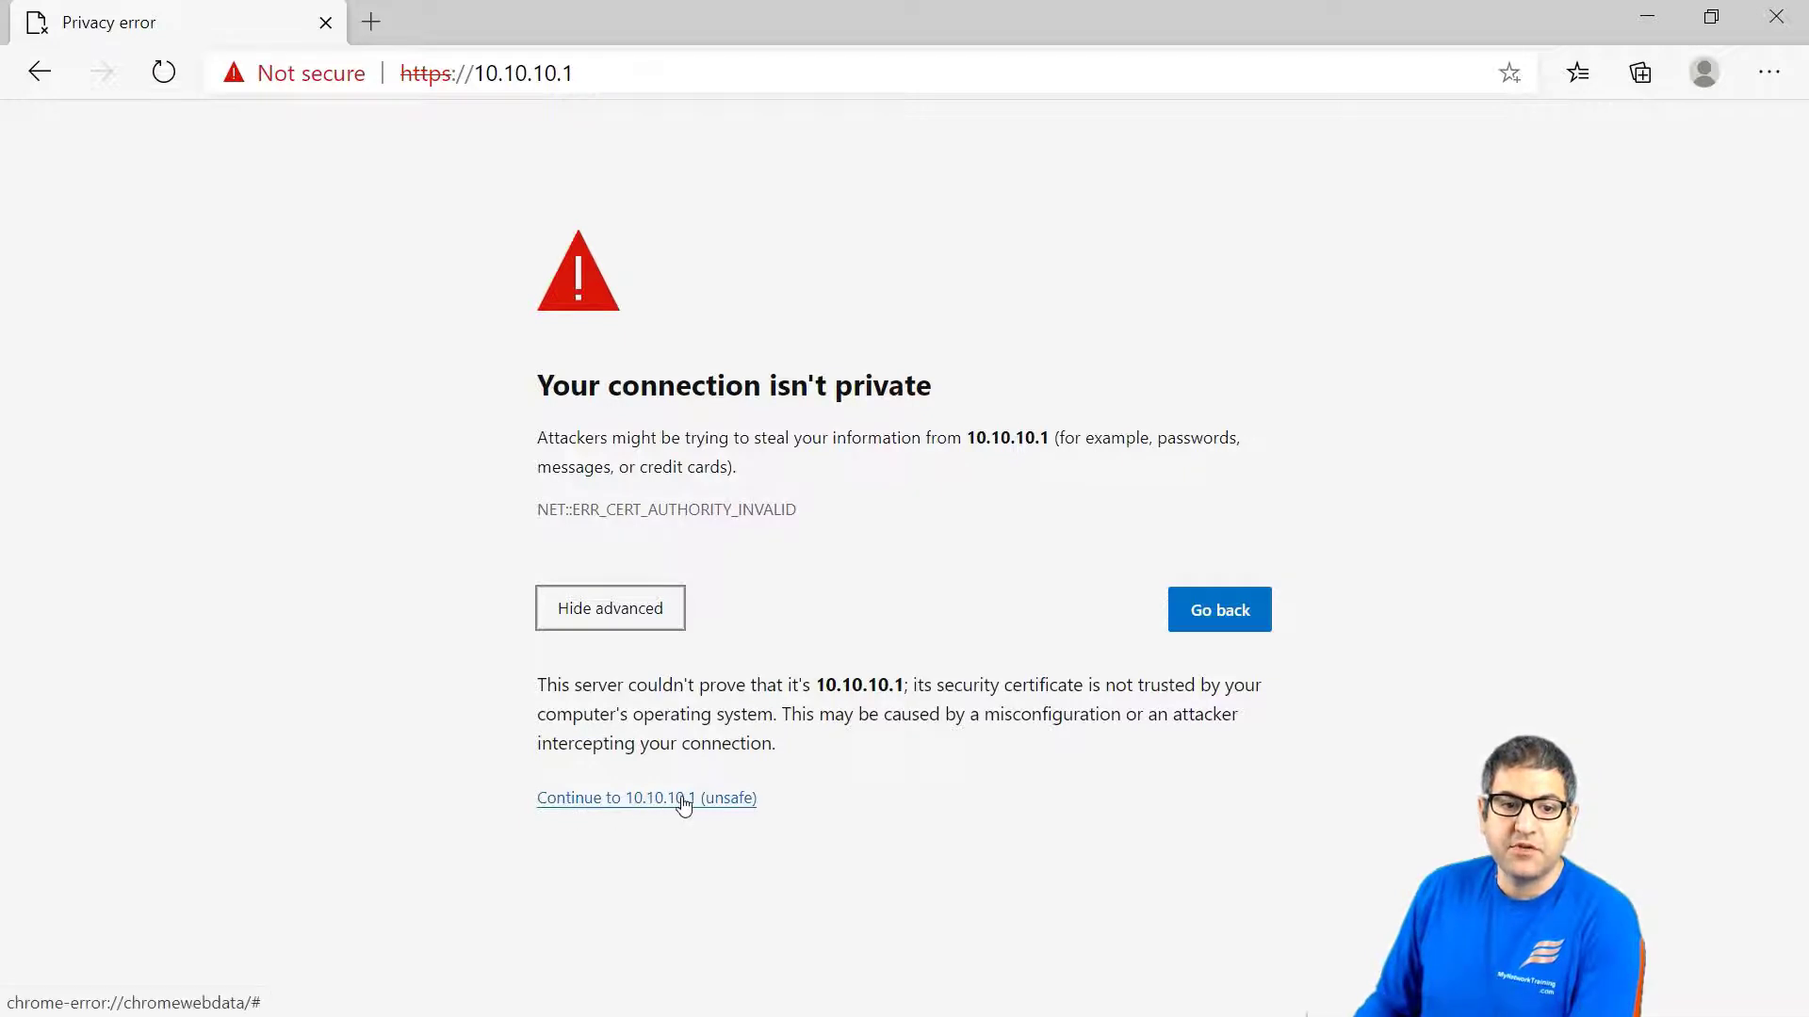
click(646, 797)
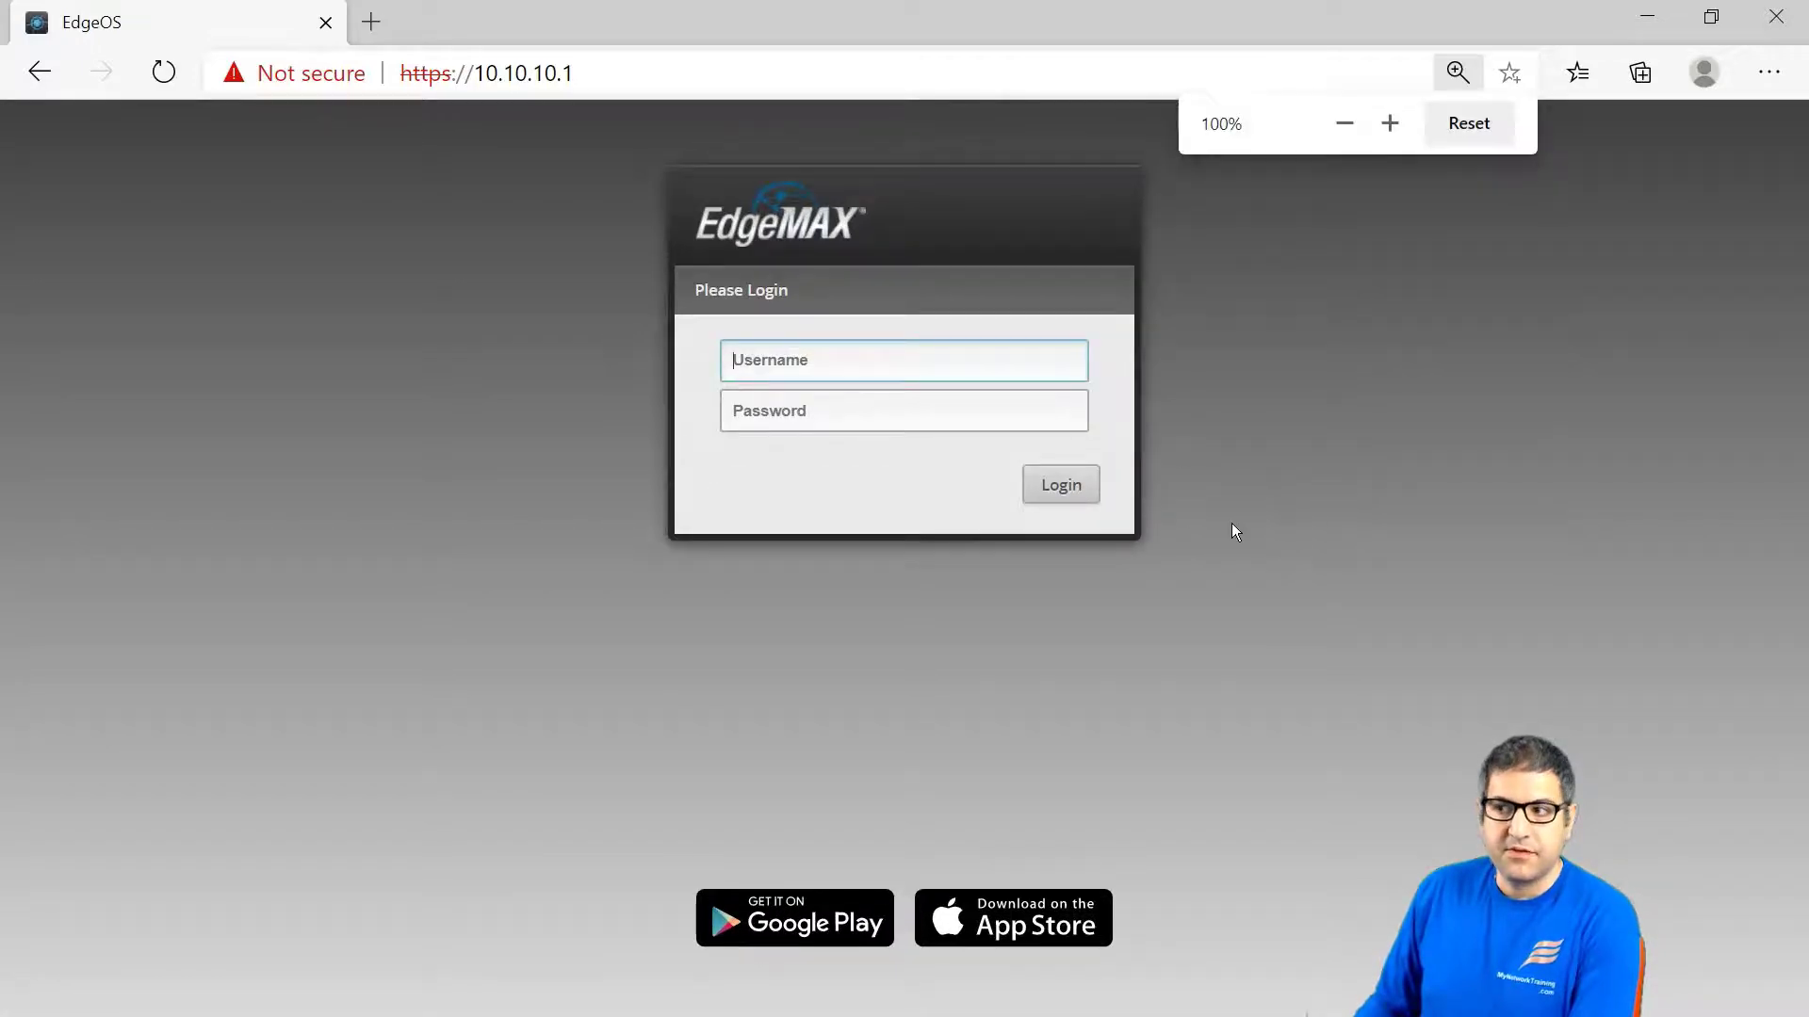
Log in to the EdgeRouter X as ubnt with the password.
click(1389, 124)
text(ubnt)
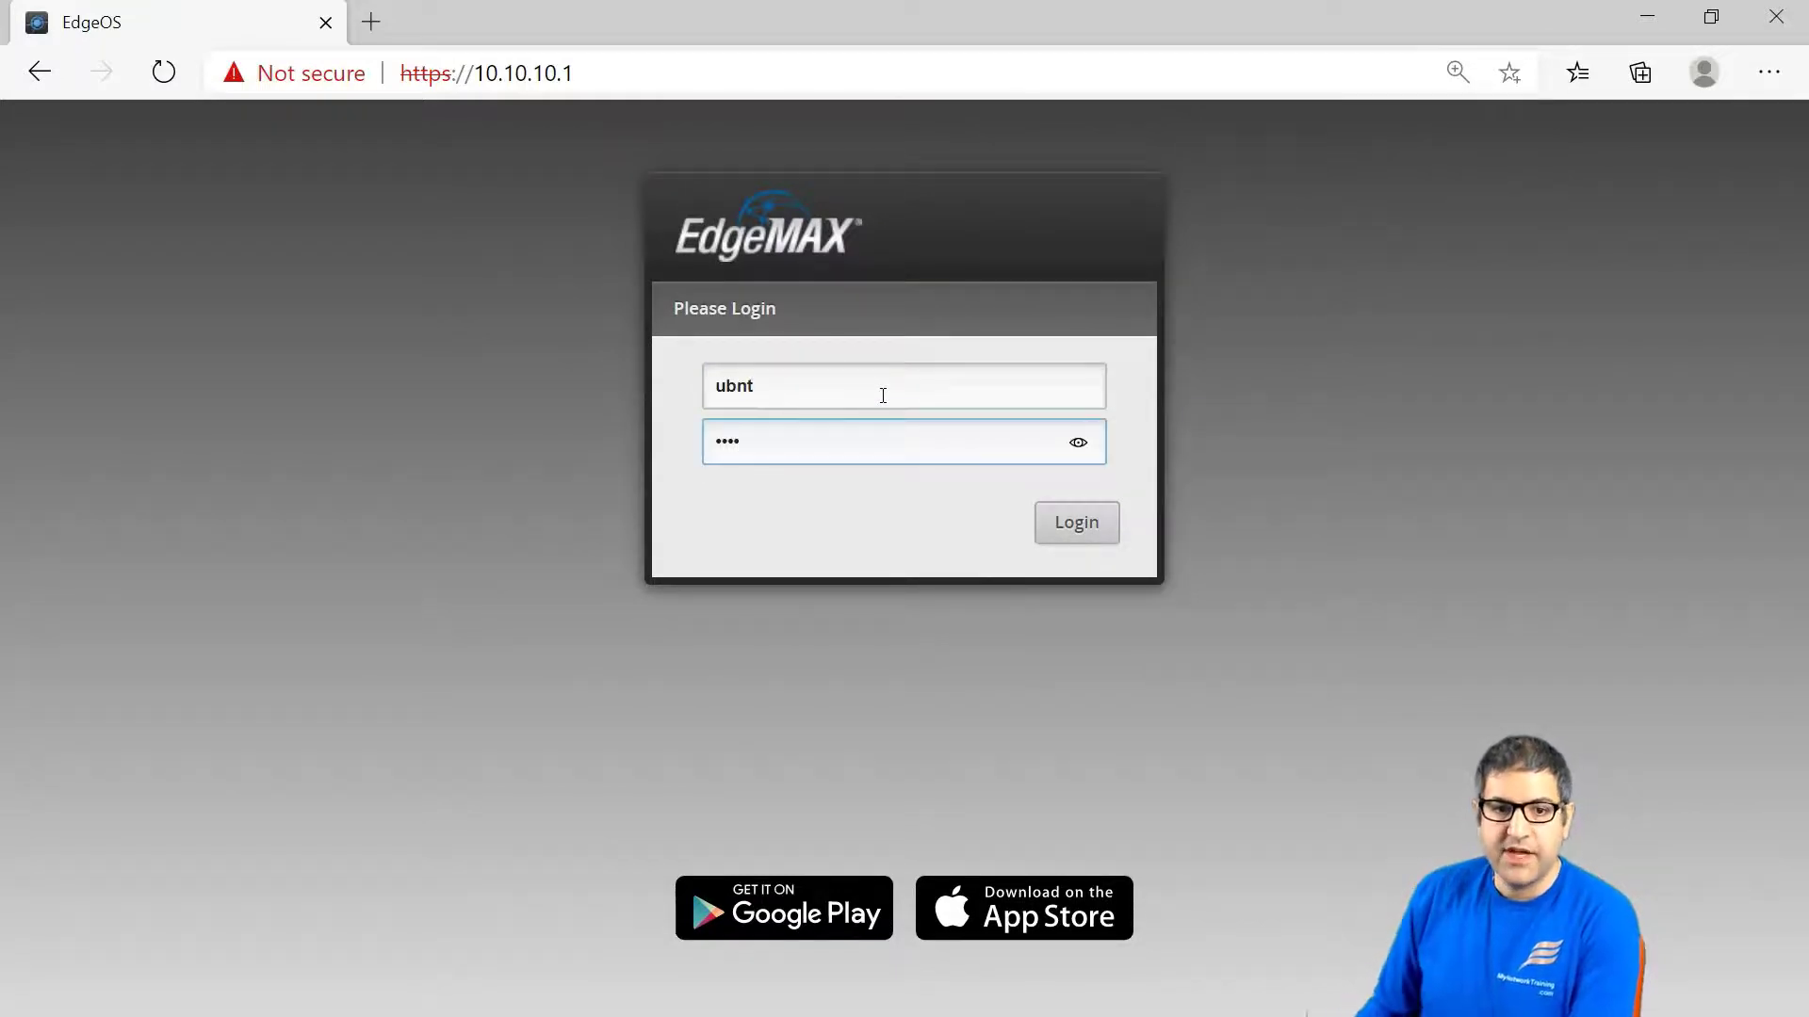
click(1074, 523)
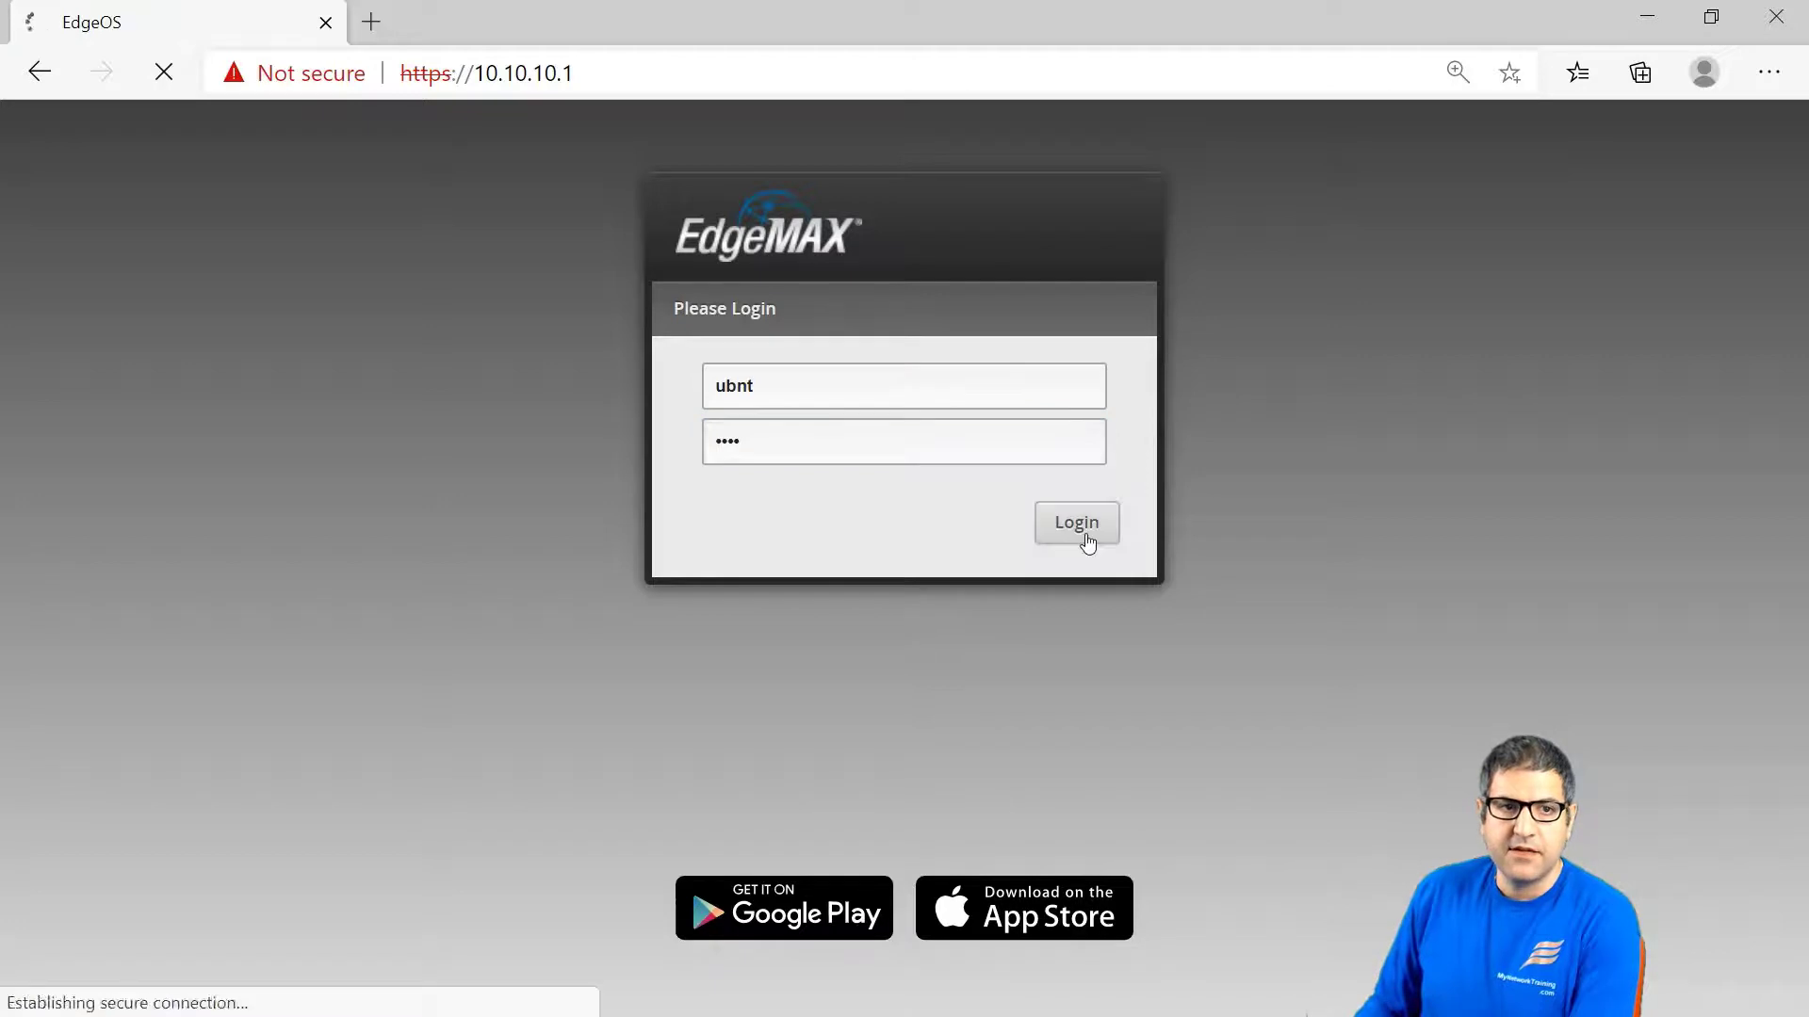
click(1074, 523)
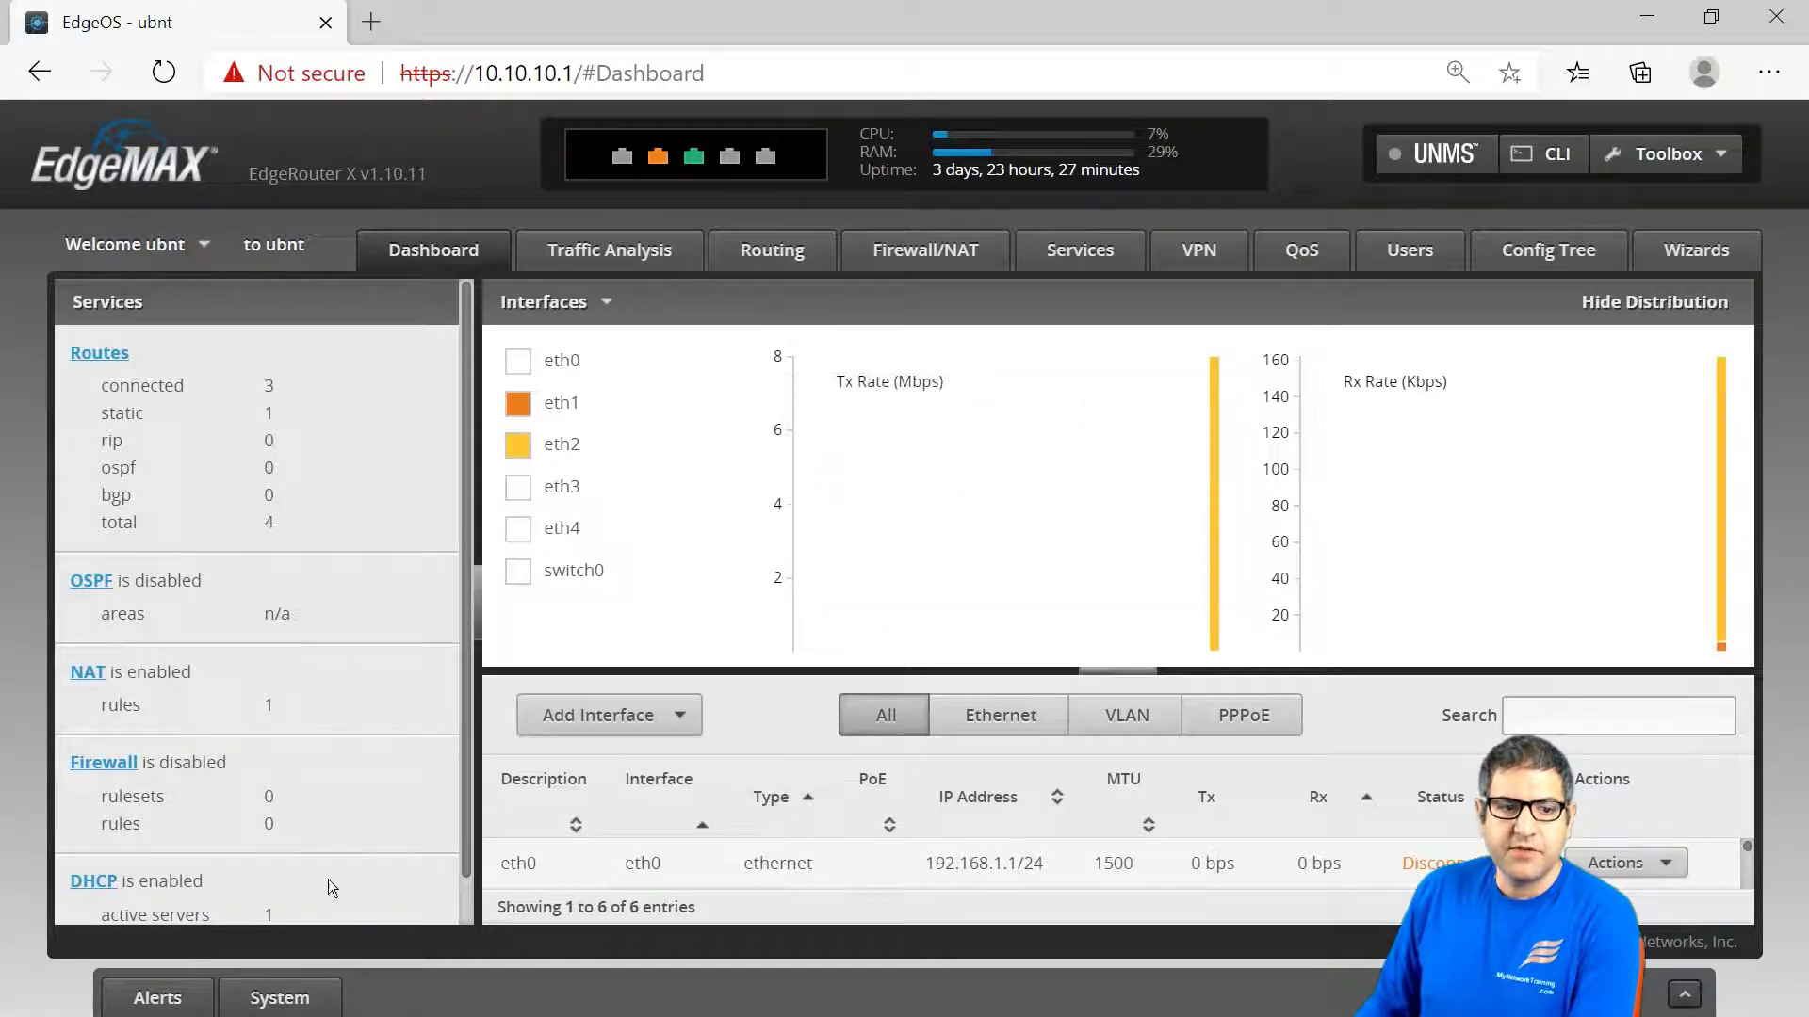
Open the System panel showing Basic Settings with host name ubnt.
click(279, 998)
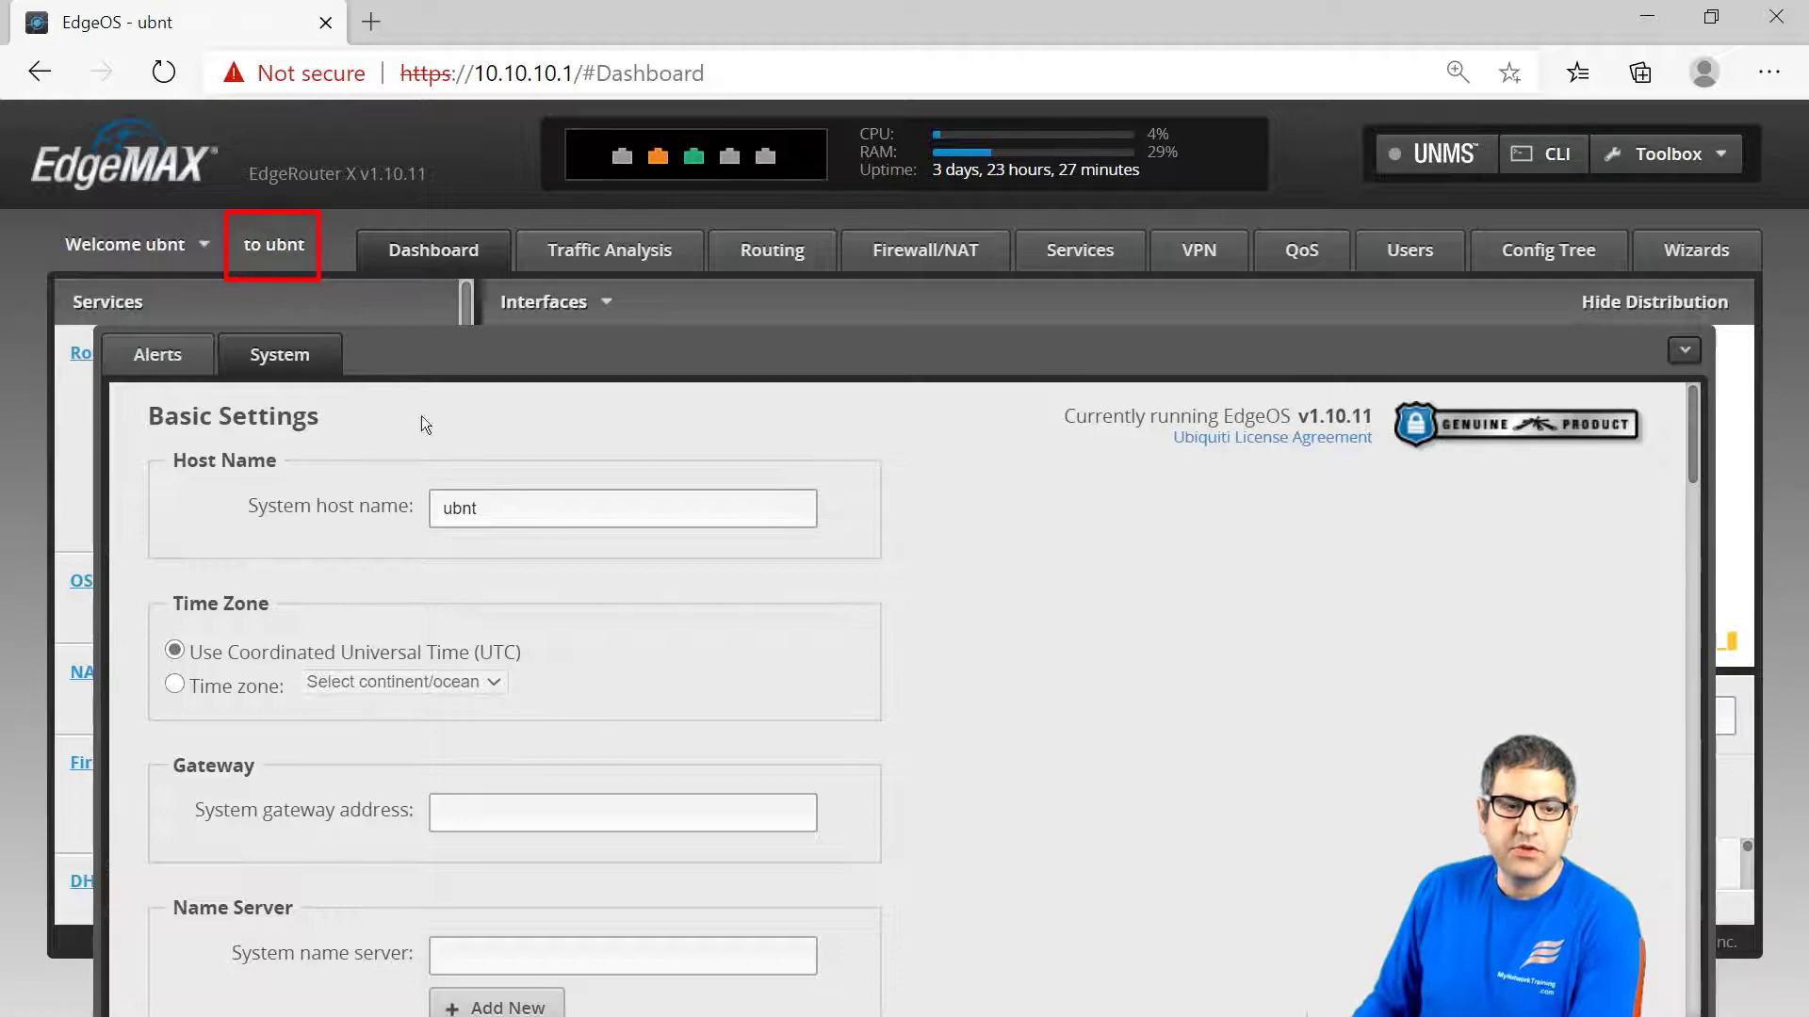
Set the host name to R1, save, and collapse the System panel.
text(R)
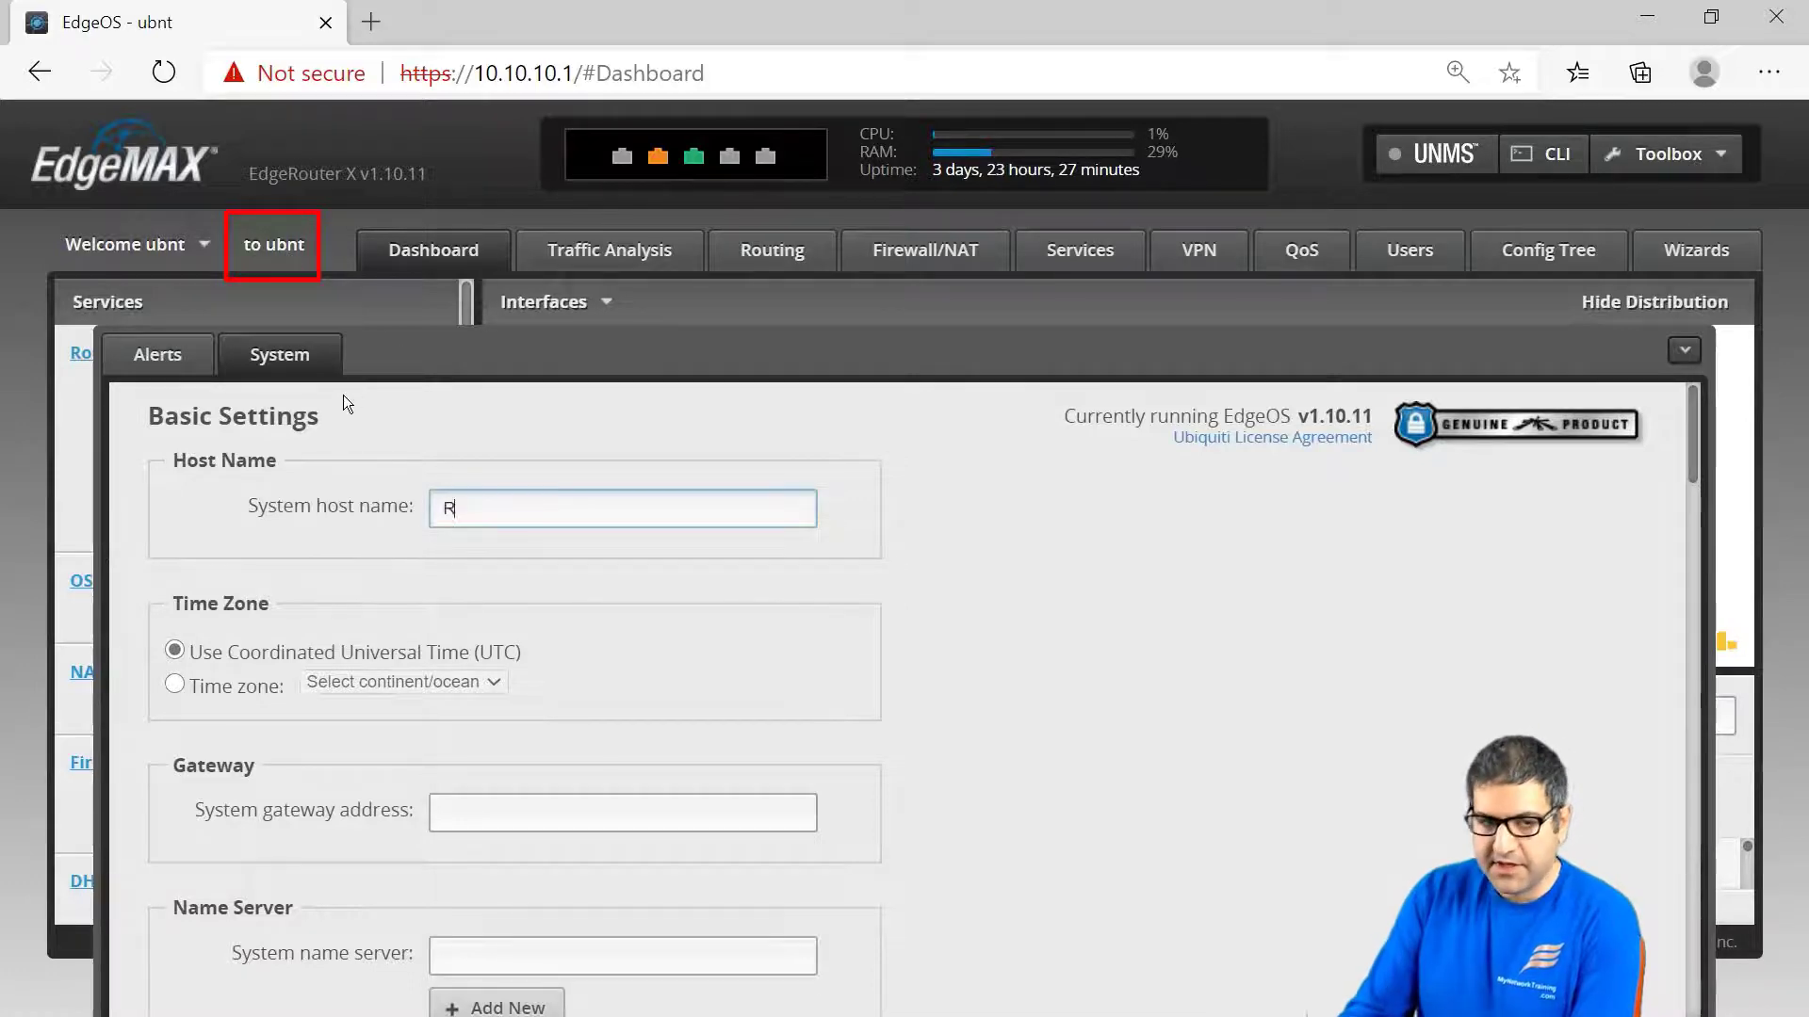
text(1)
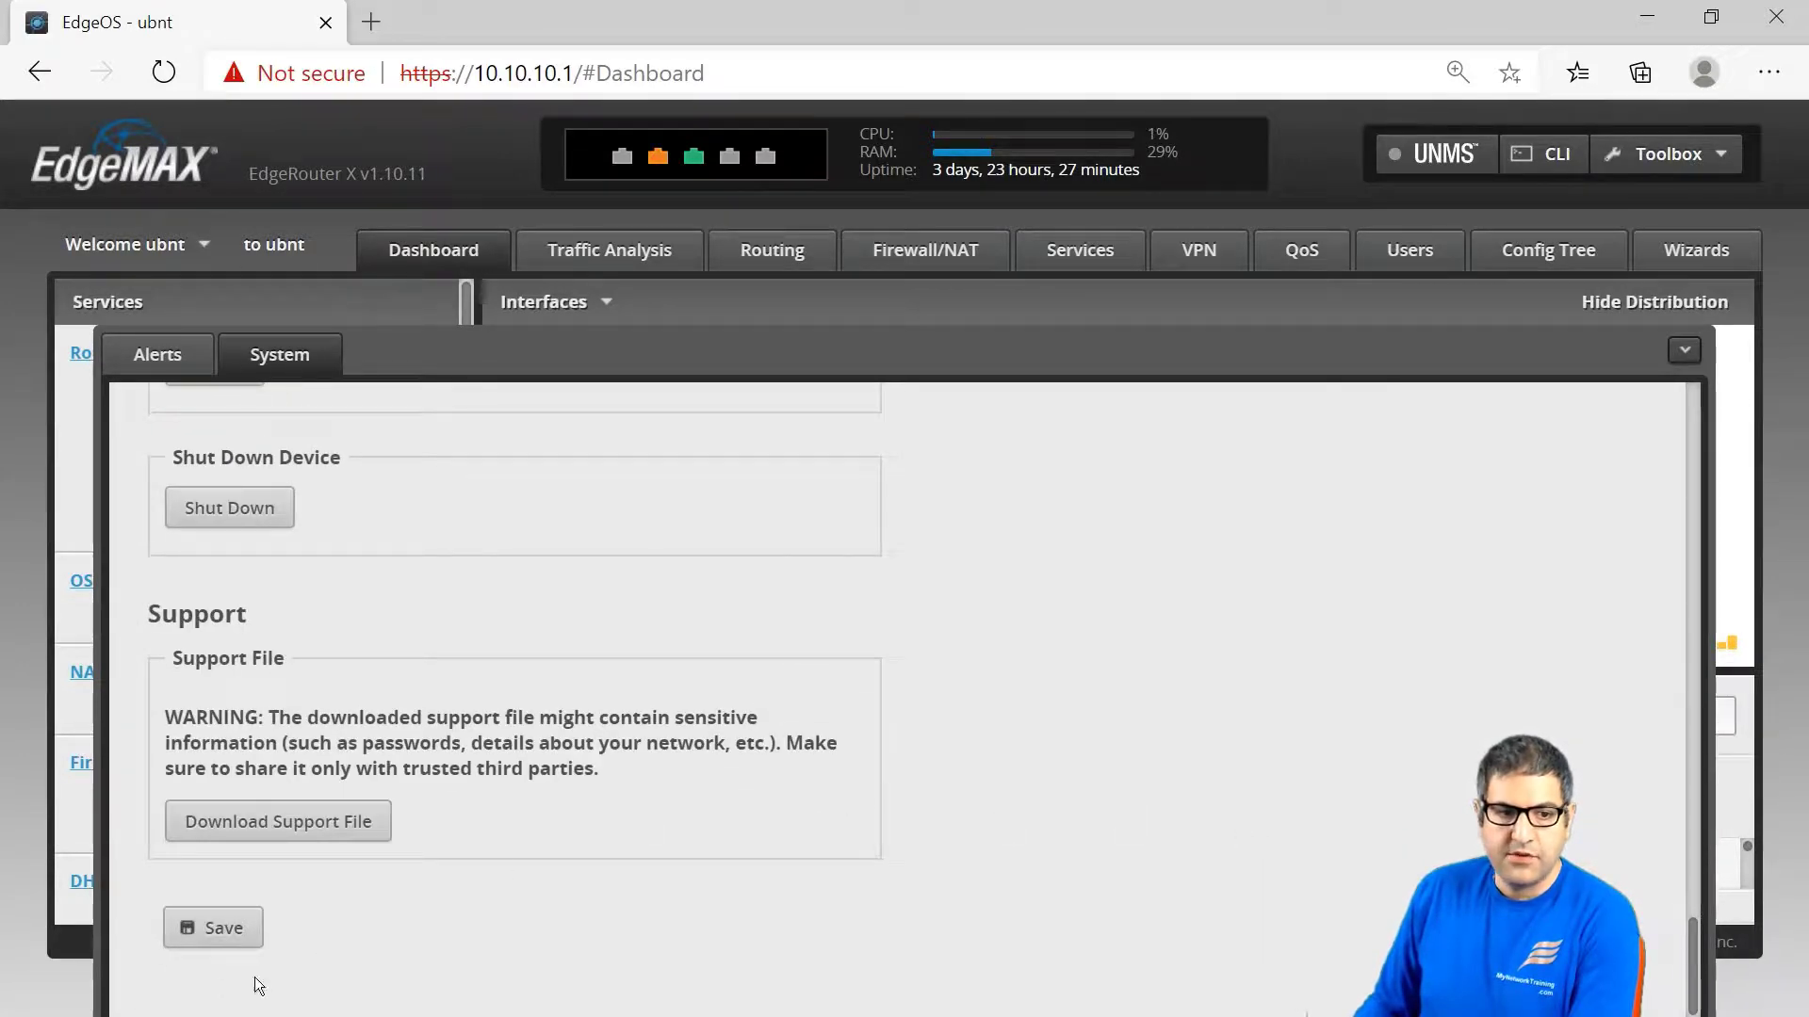
click(212, 926)
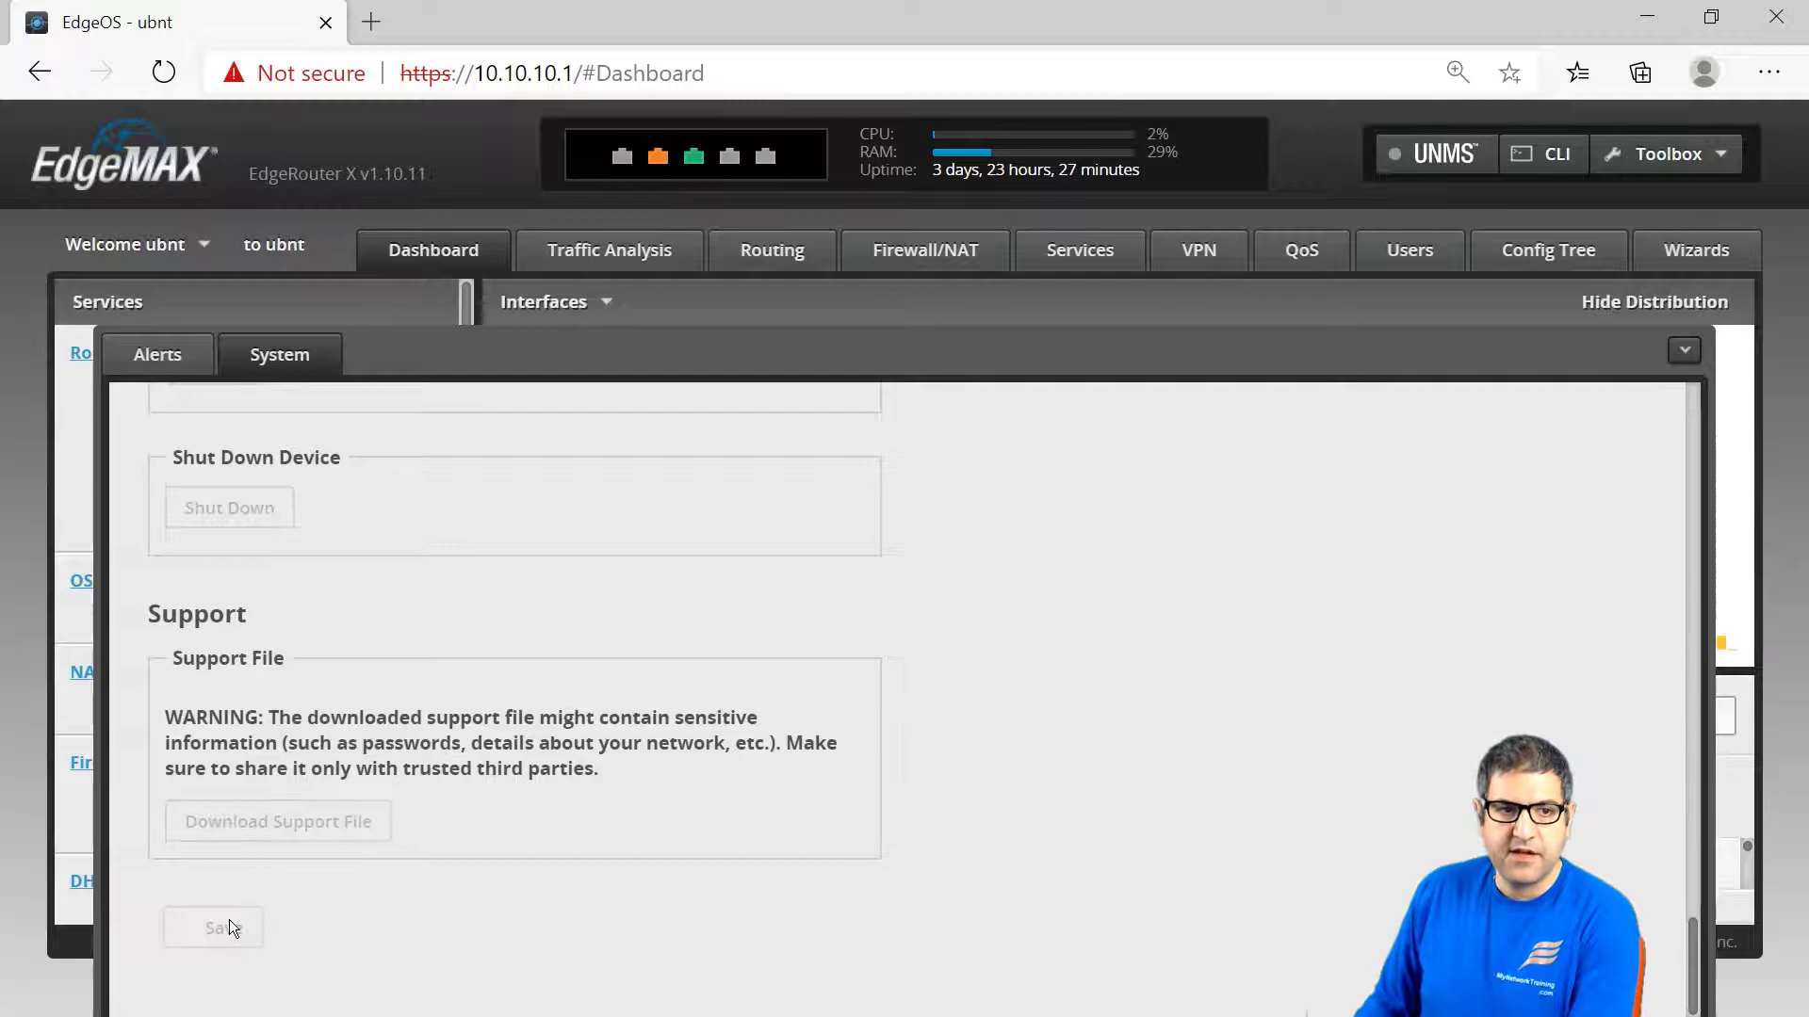
click(212, 927)
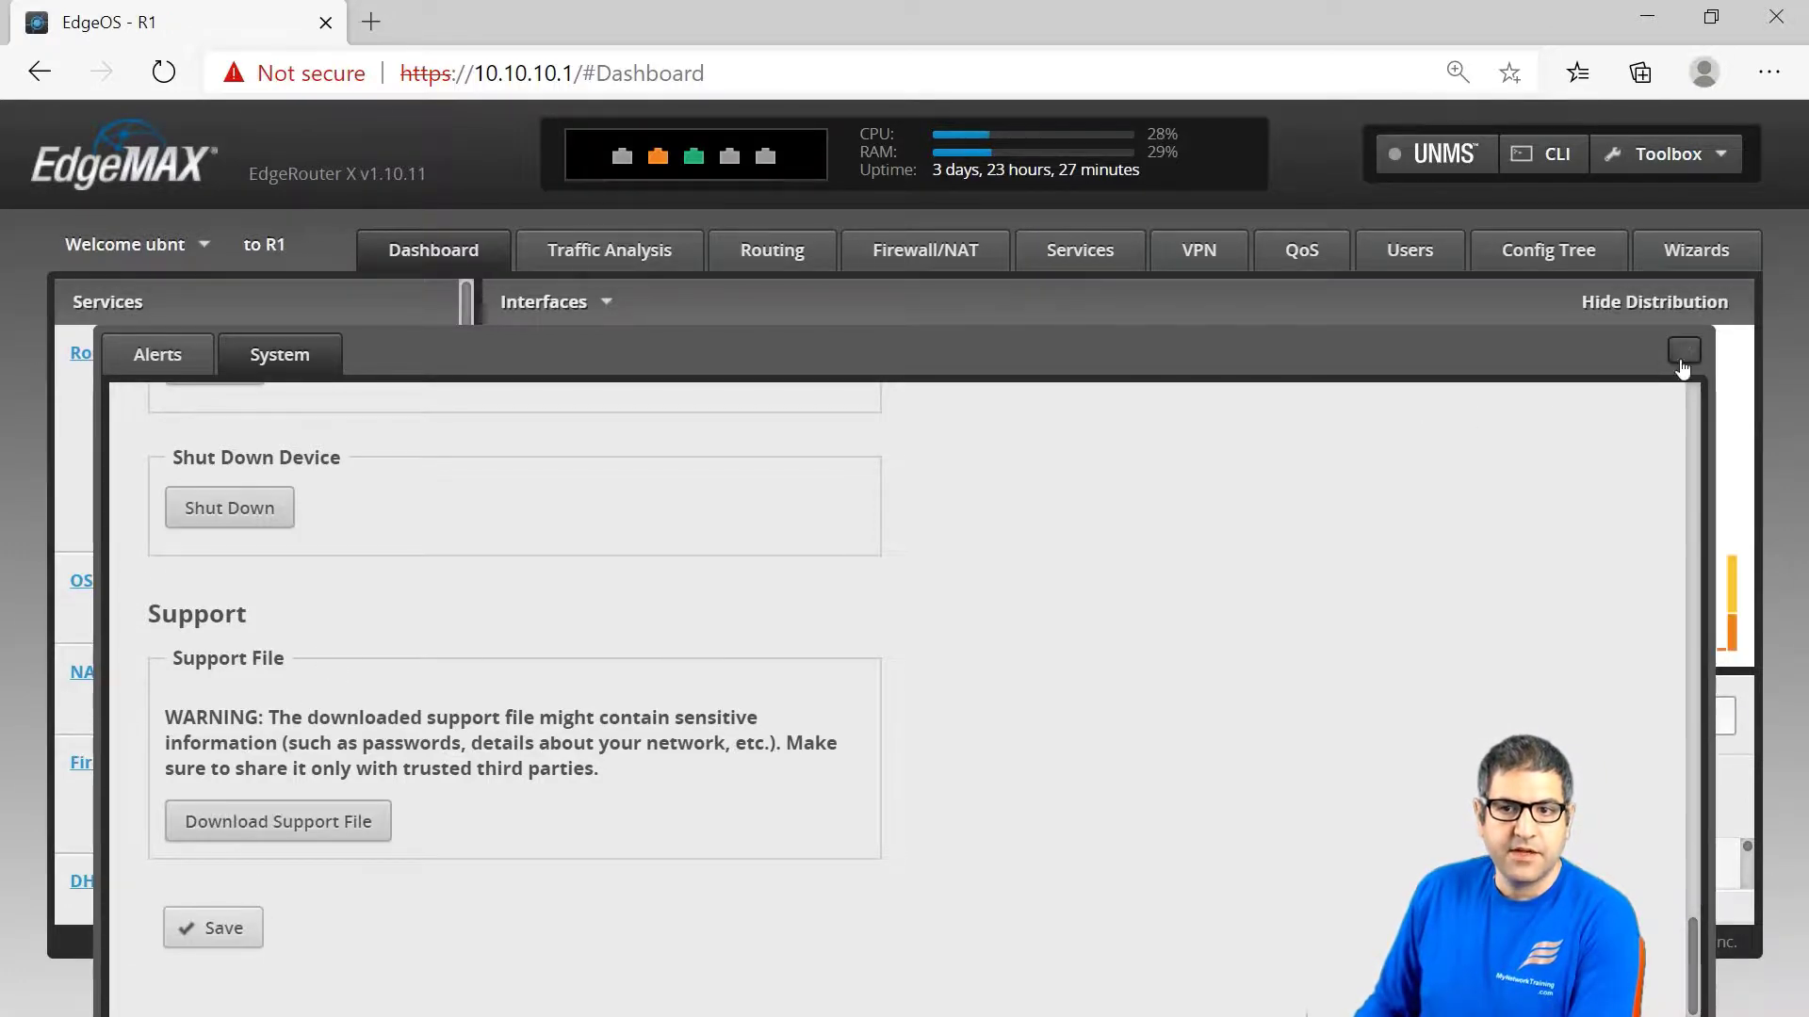
click(1683, 351)
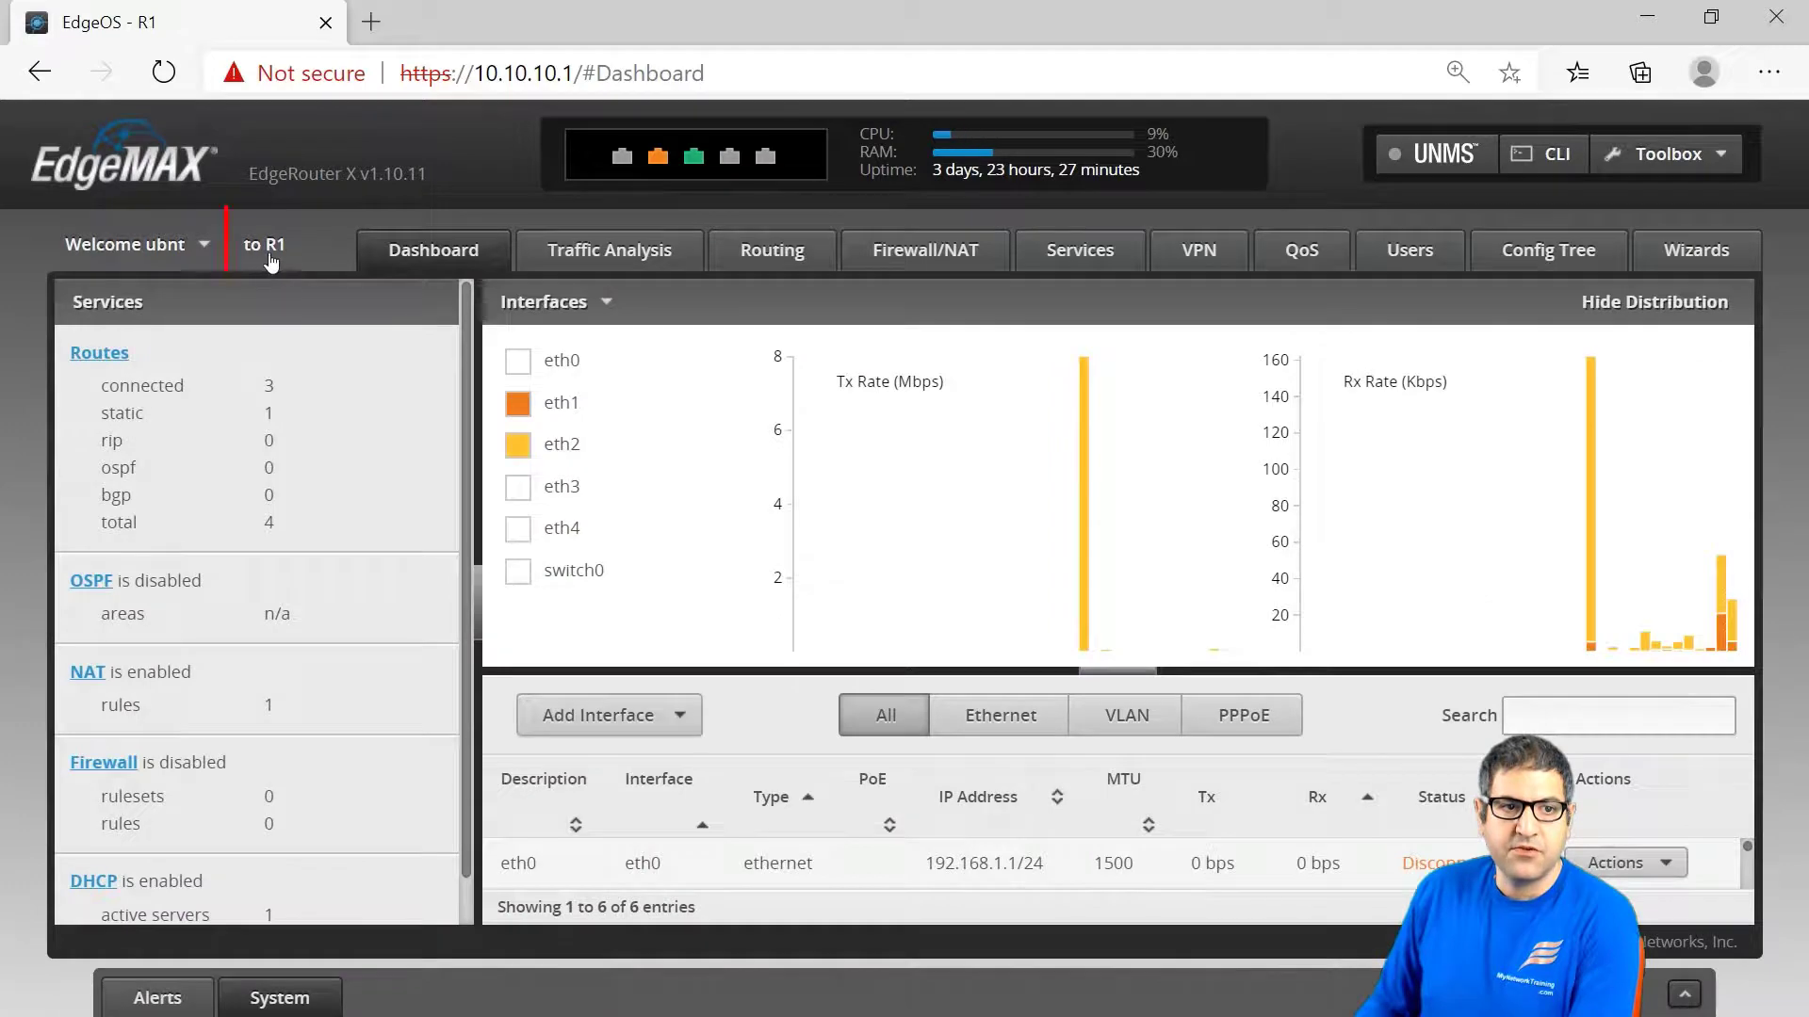
mouse_move(911, 410)
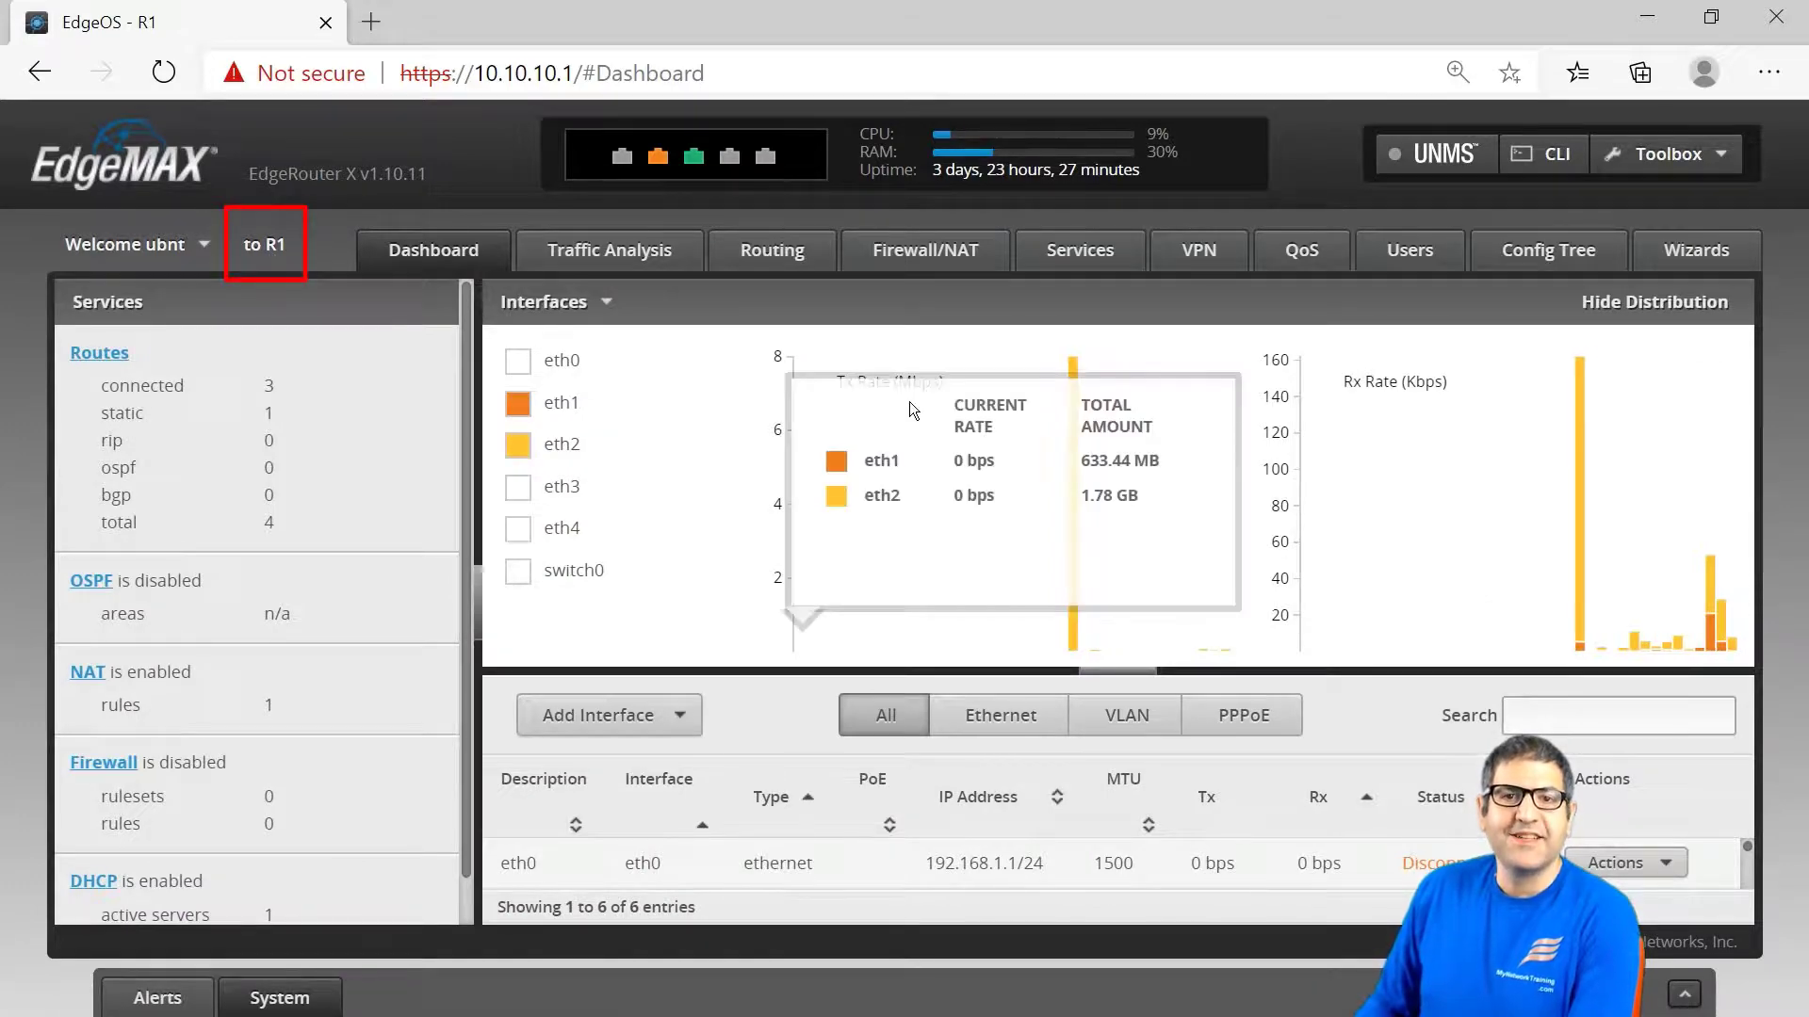